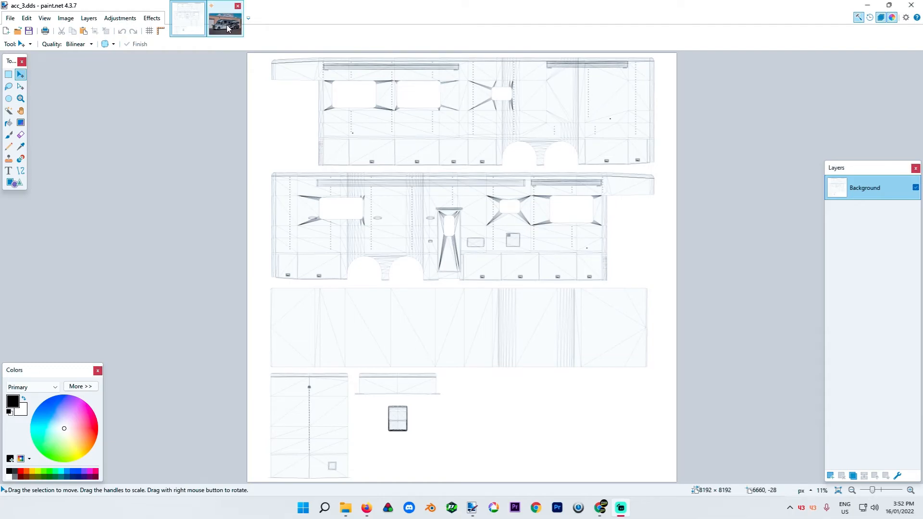
Compare the motorhome reference photo against the RV skin template.
click(224, 18)
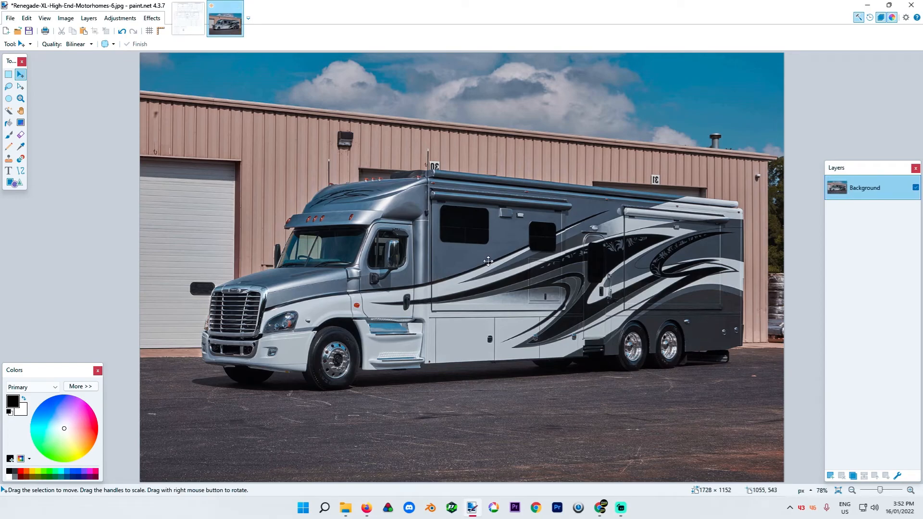
mouse_move(229, 93)
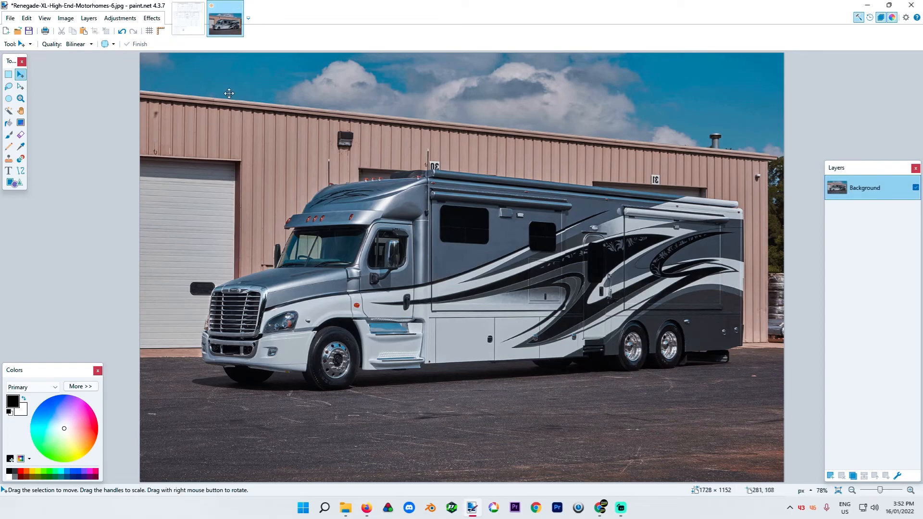
click(186, 18)
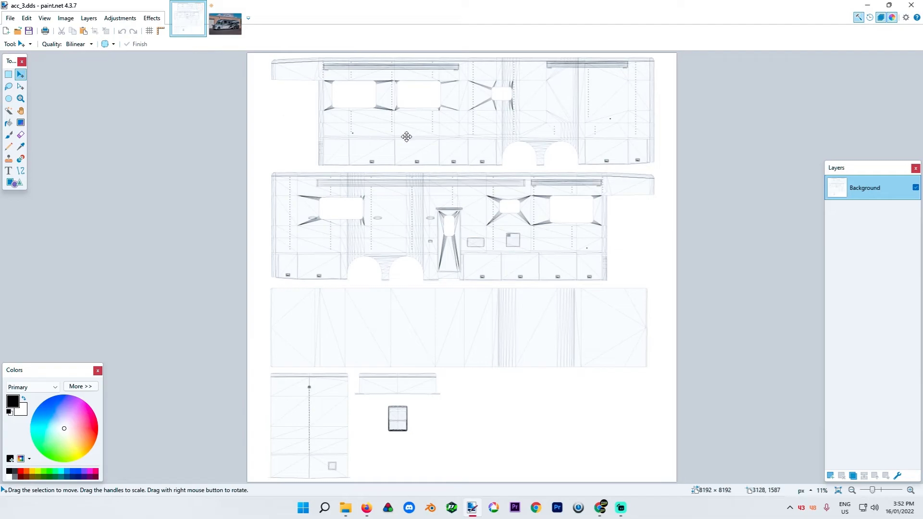
mouse_move(430, 113)
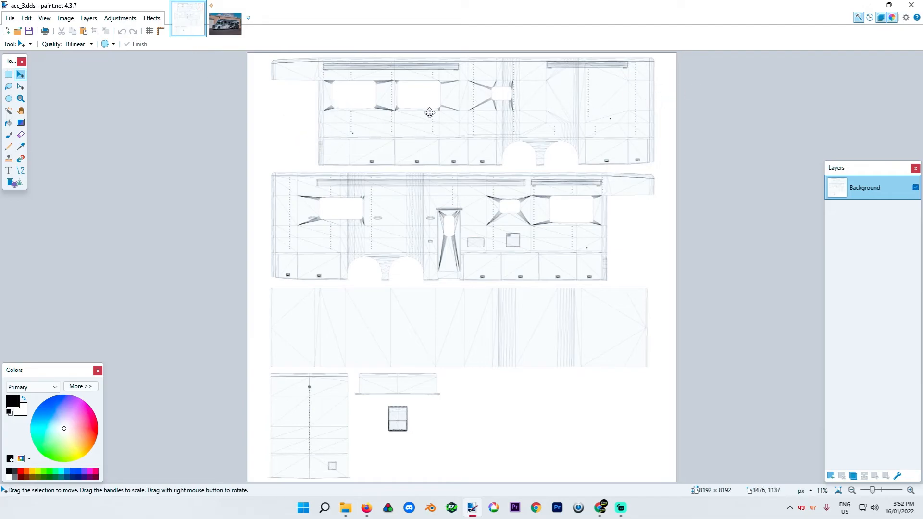
mouse_move(423, 114)
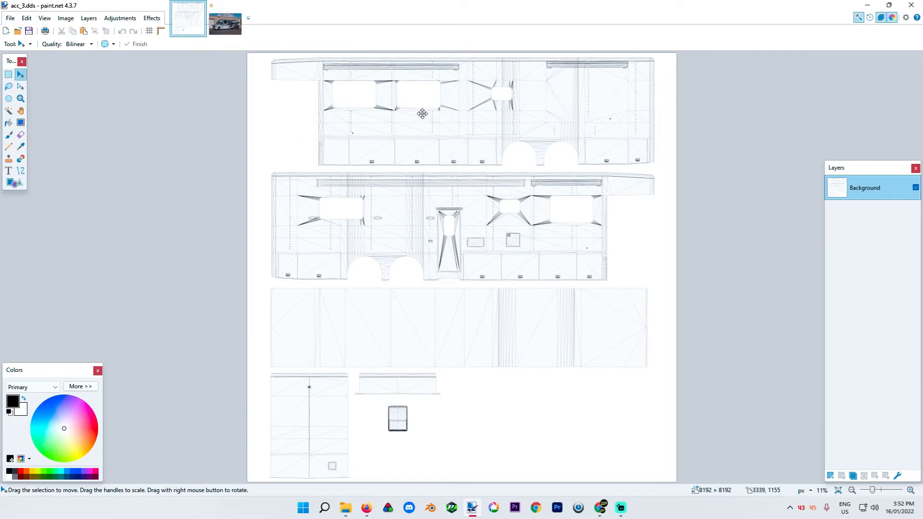
mouse_move(686, 201)
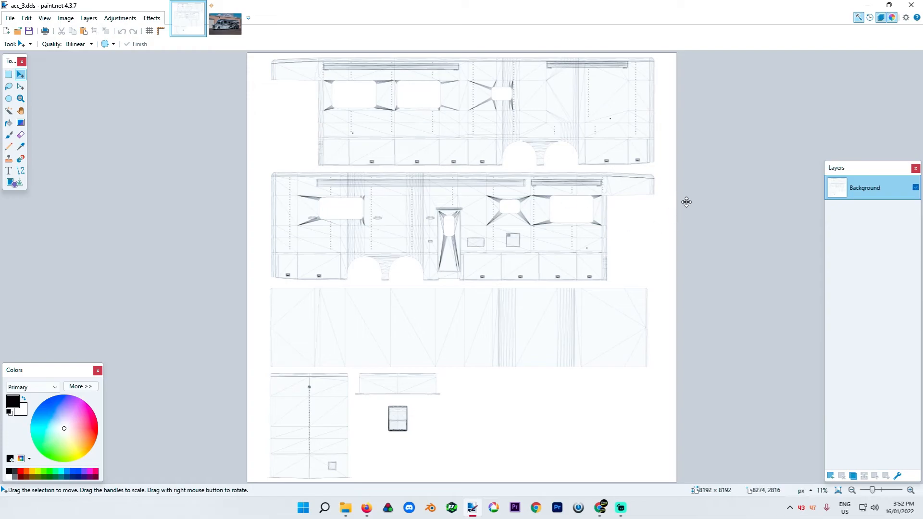
mouse_move(644, 203)
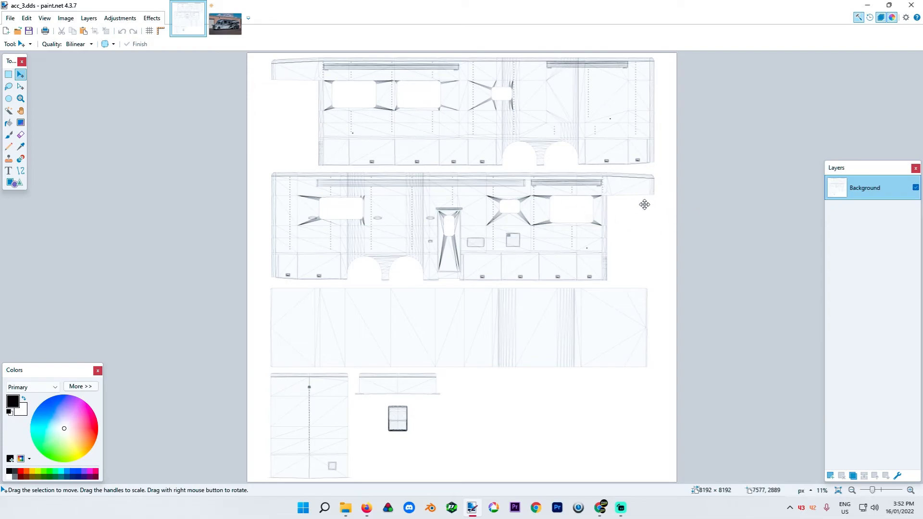
mouse_move(700, 189)
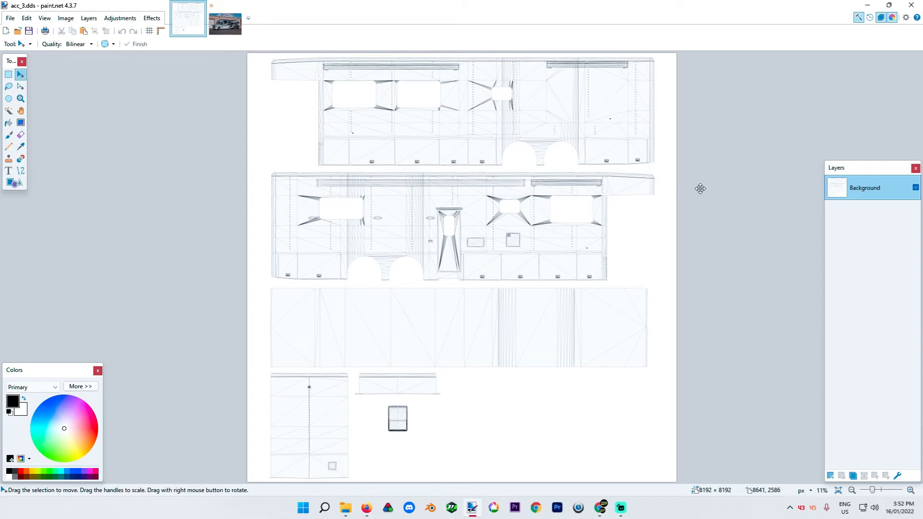
mouse_move(436, 365)
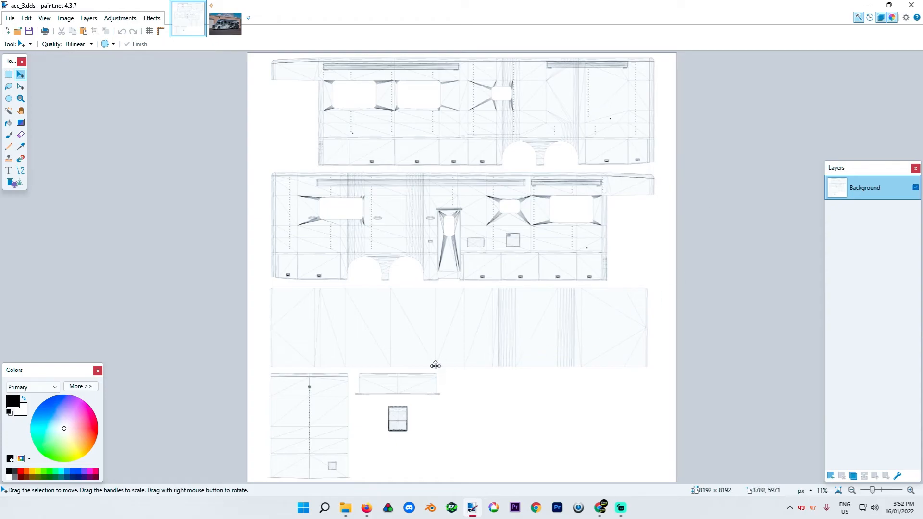
mouse_move(615, 261)
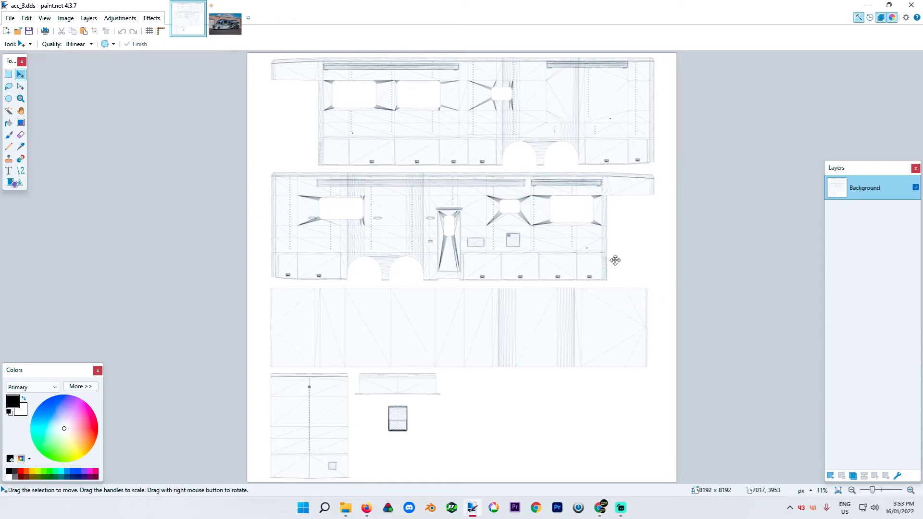
mouse_move(613, 248)
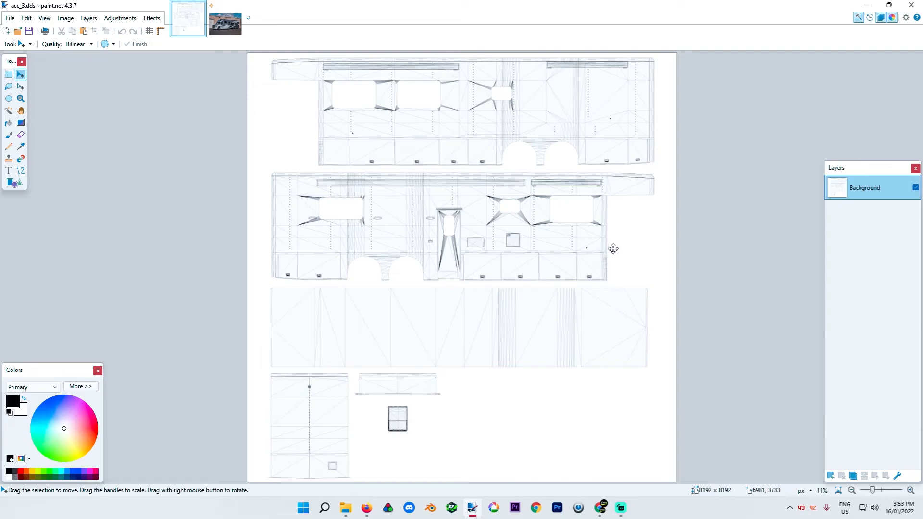
mouse_move(583, 253)
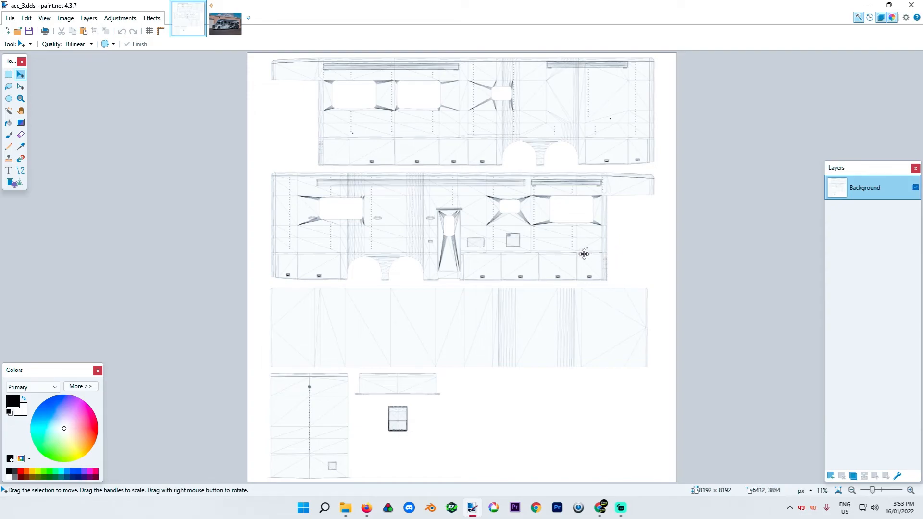
mouse_move(693, 259)
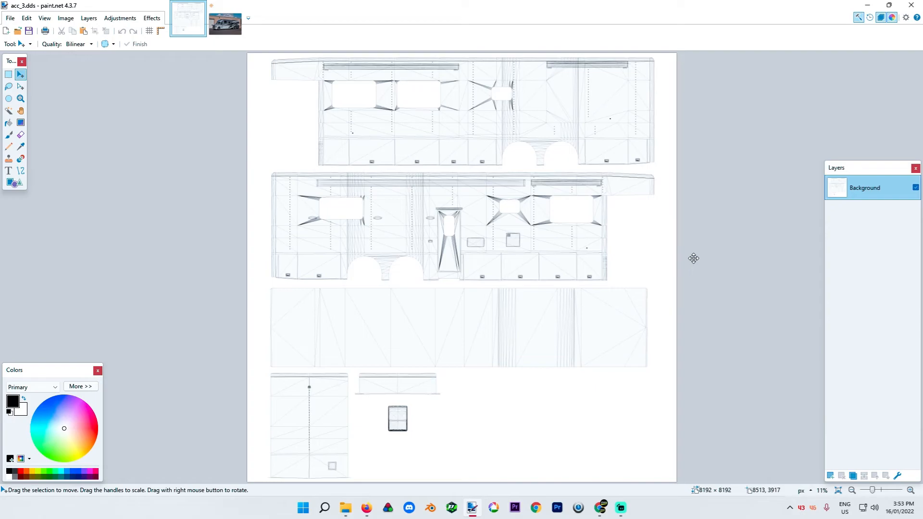
click(224, 17)
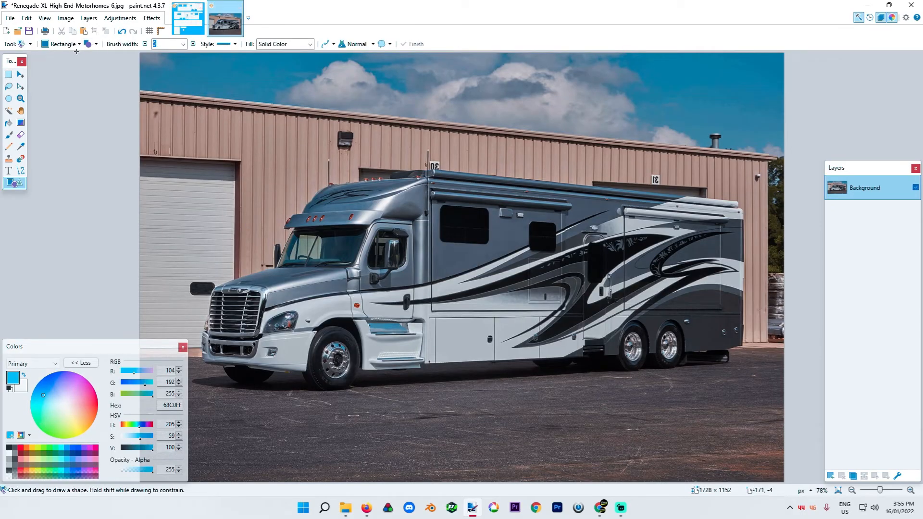
mouse_move(10, 85)
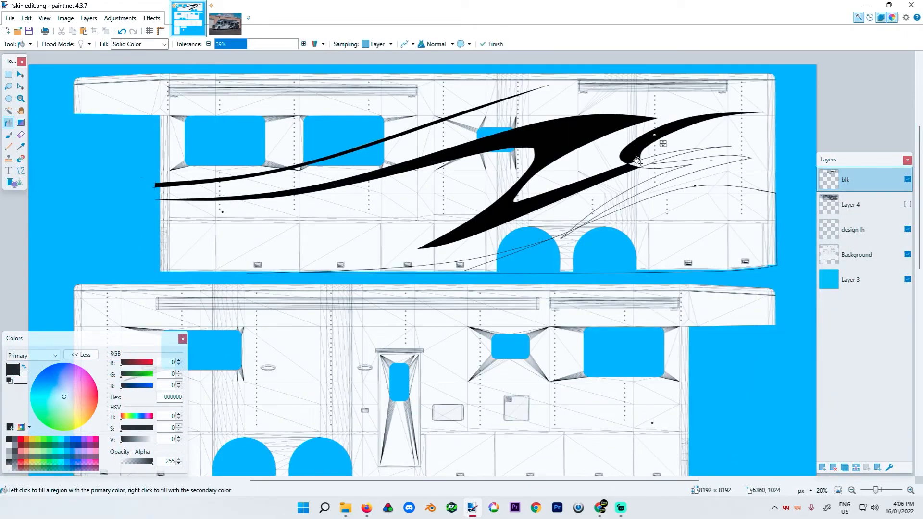
Lay down the blue base with black swoosh stripes and grey and dark grey bands on separate layers.
click(851, 490)
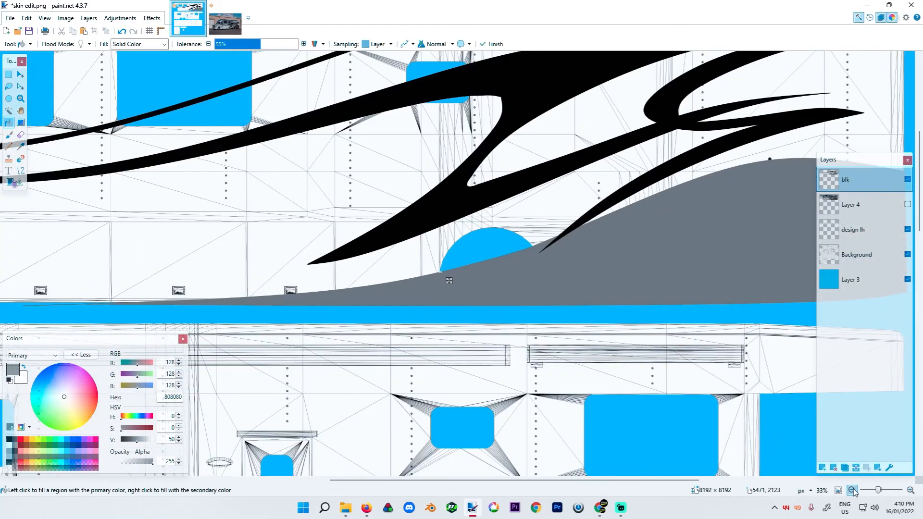
click(850, 489)
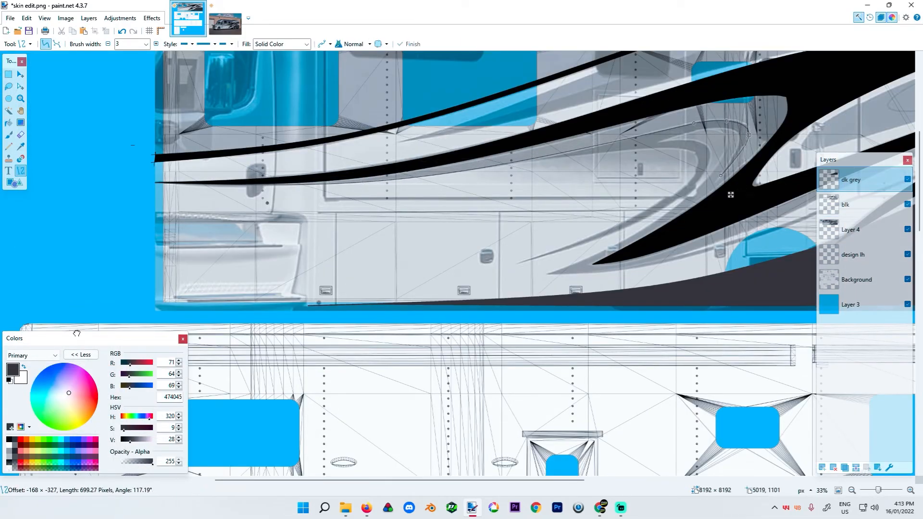
click(909, 204)
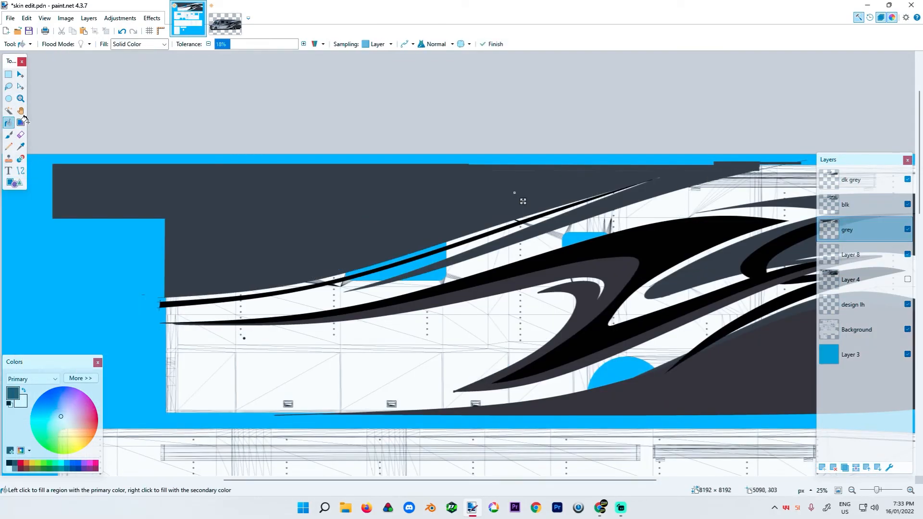
Draw thin white pinstripes on a new 'white' layer tracing the black and grey swirl edges.
scroll(down, 3)
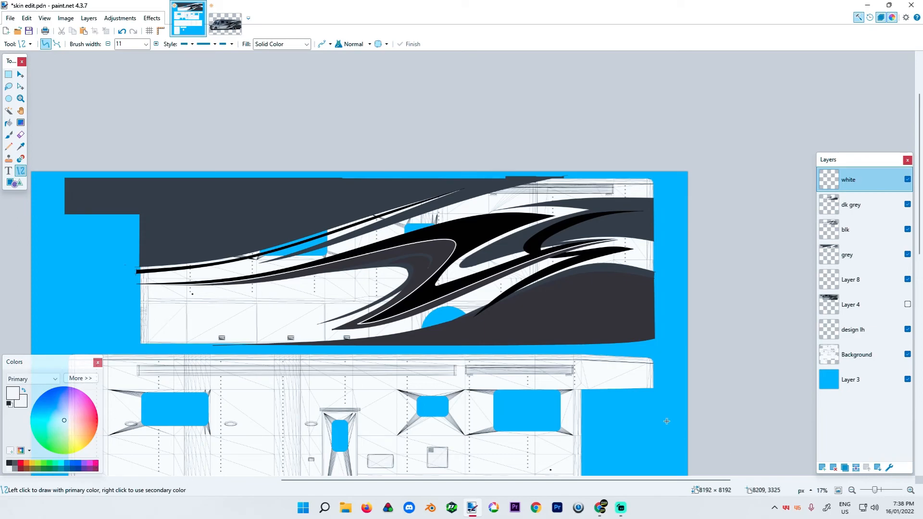
mouse_move(355, 266)
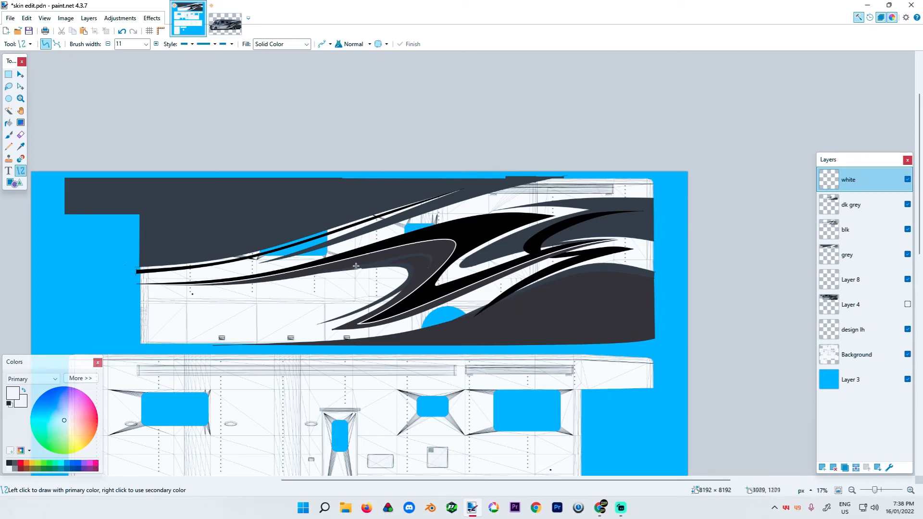
click(851, 491)
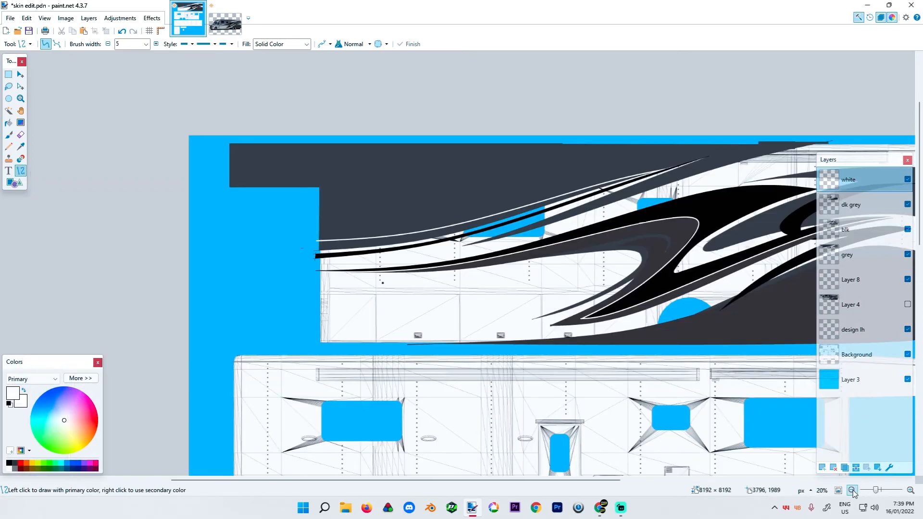
click(850, 491)
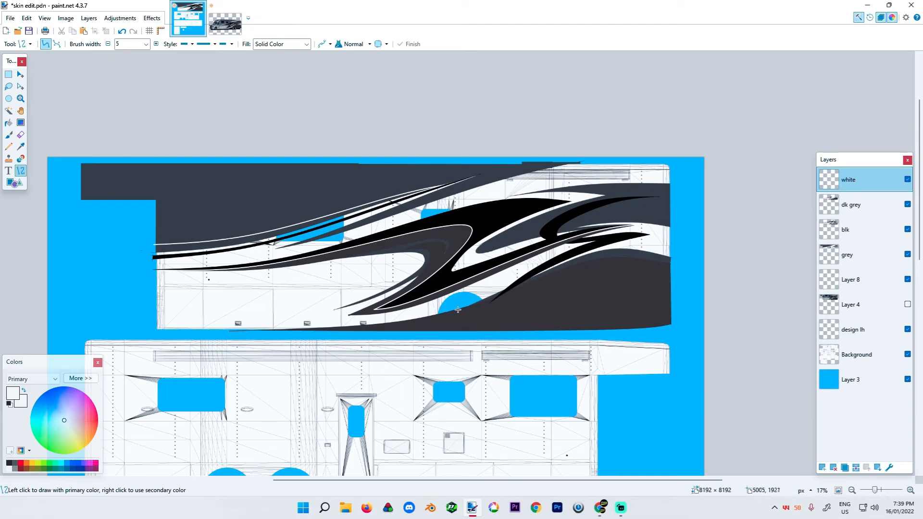
click(88, 18)
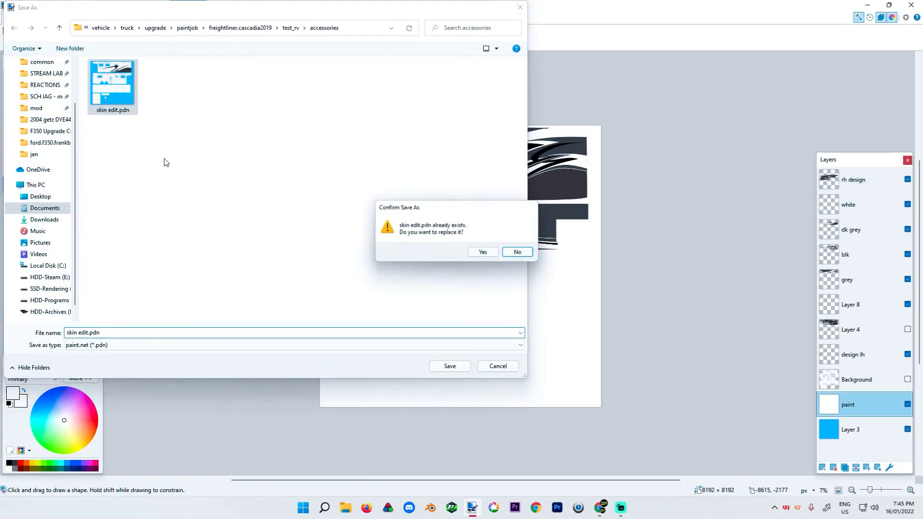
Save the project over the existing skin edit.pdn in the accessories folder.
click(482, 252)
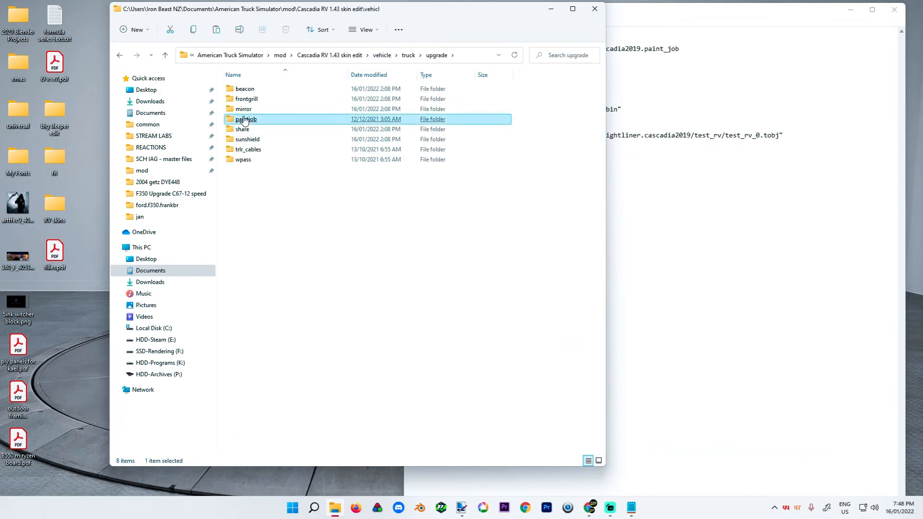
Navigate into the paintjob folder's test_rv paint job for the Cascadia RV skin mod.
double_click(246, 119)
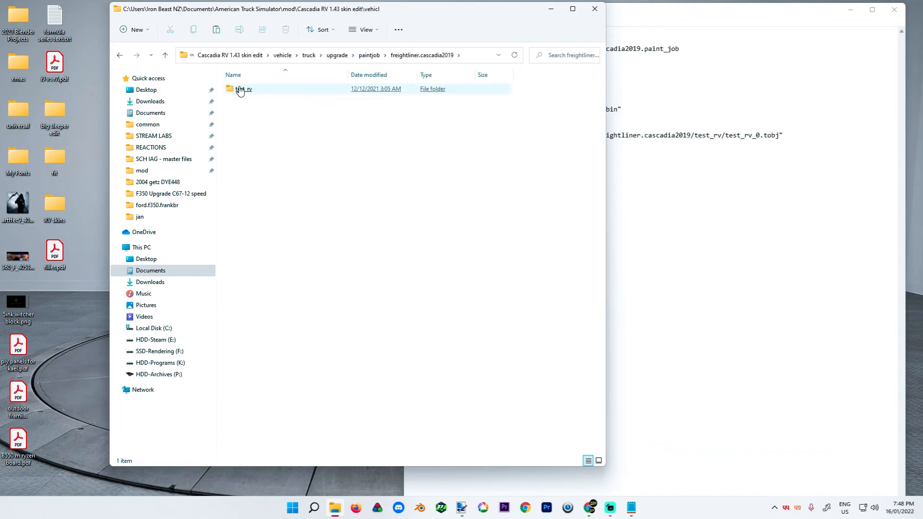
double_click(243, 88)
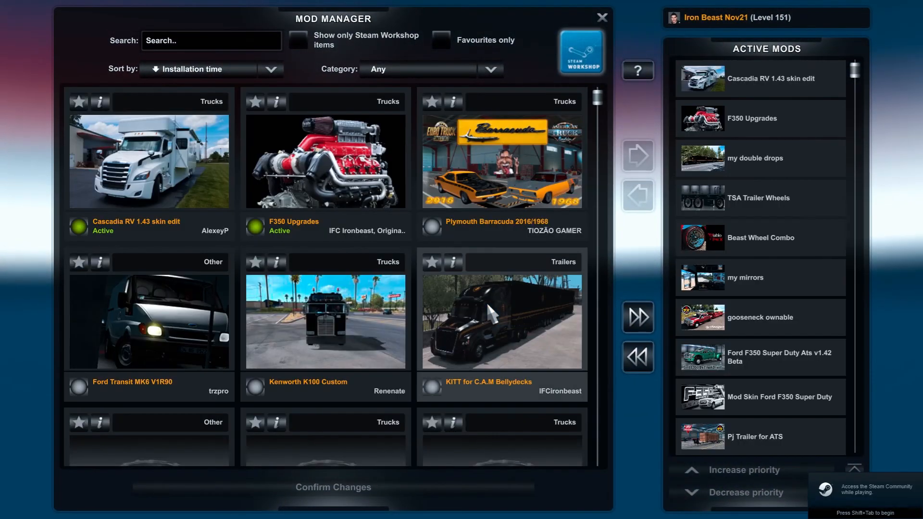
Confirm the active mod list with Cascadia RV 1.43 skin edit on top.
click(333, 488)
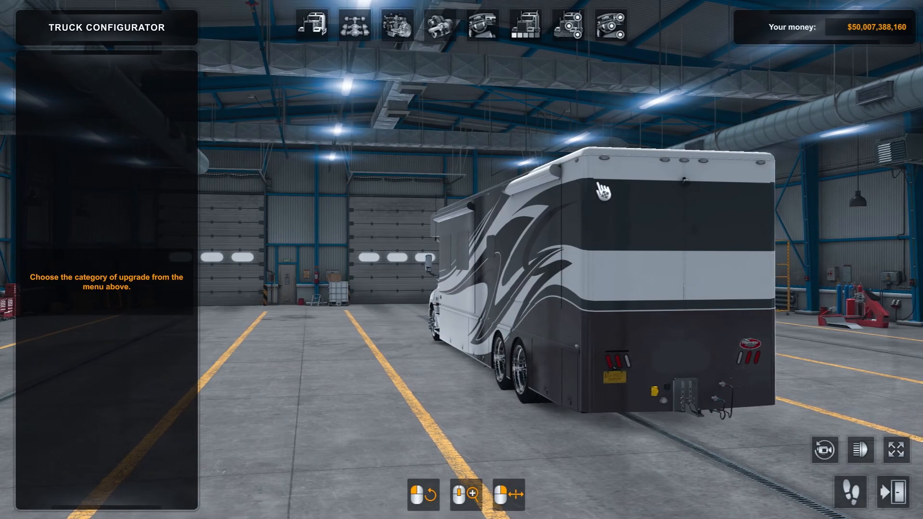
mouse_move(626, 324)
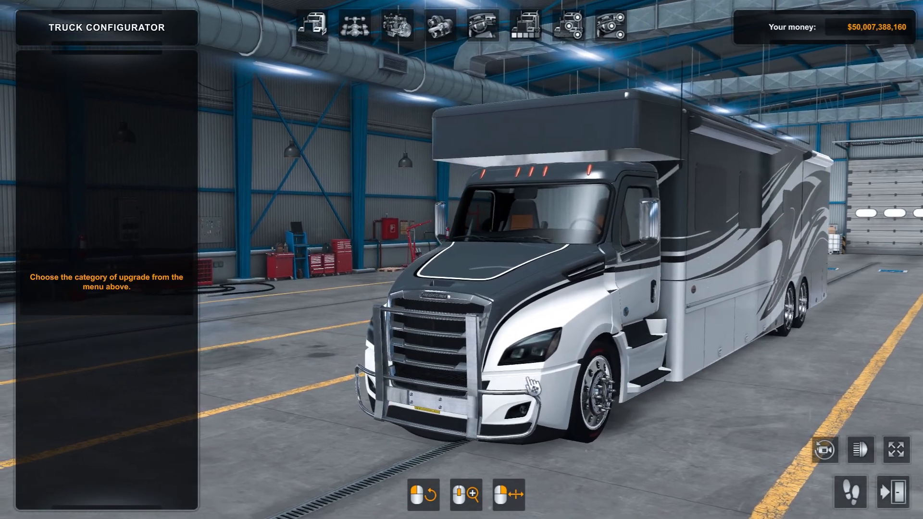
View the RV's swirling black, grey and white wrap in the configurator and show the Accessories pins.
click(567, 27)
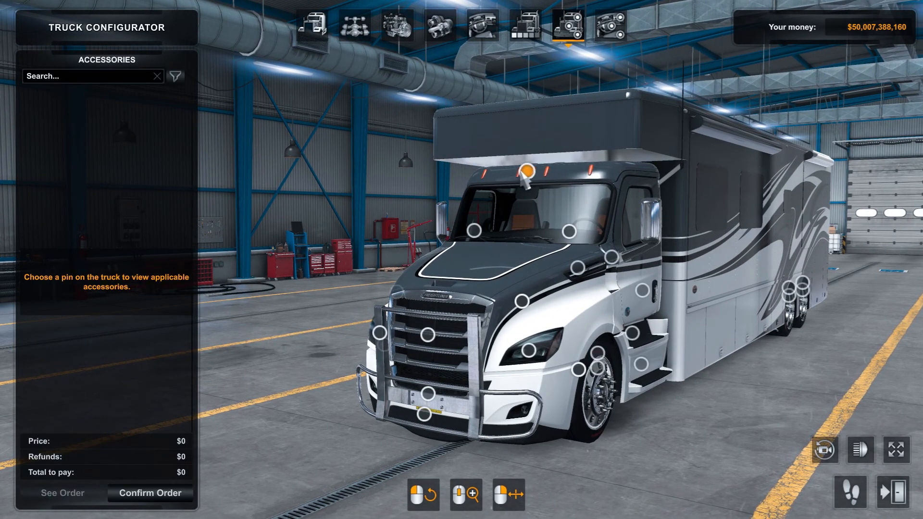
click(525, 176)
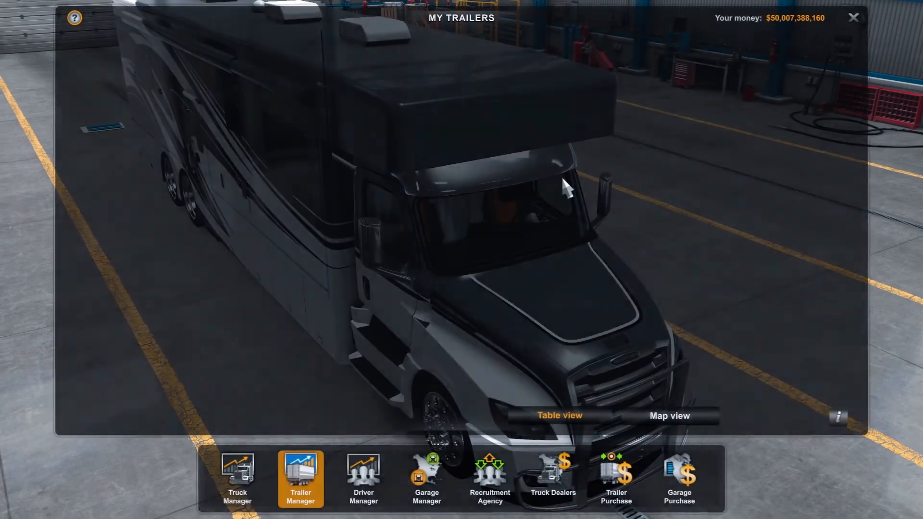
Put the hauler 3 axle with window racer (C.A.M) trailer into use from the Trailer Manager.
click(558, 415)
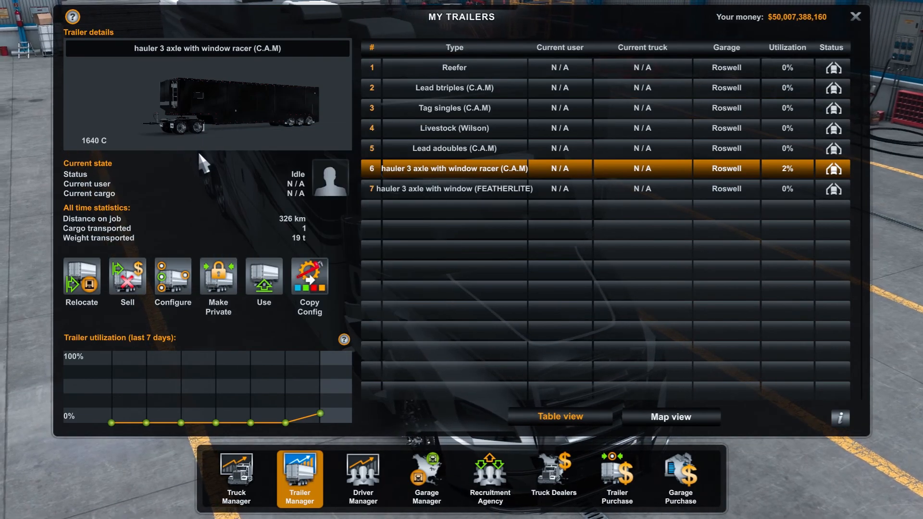
mouse_move(290, 366)
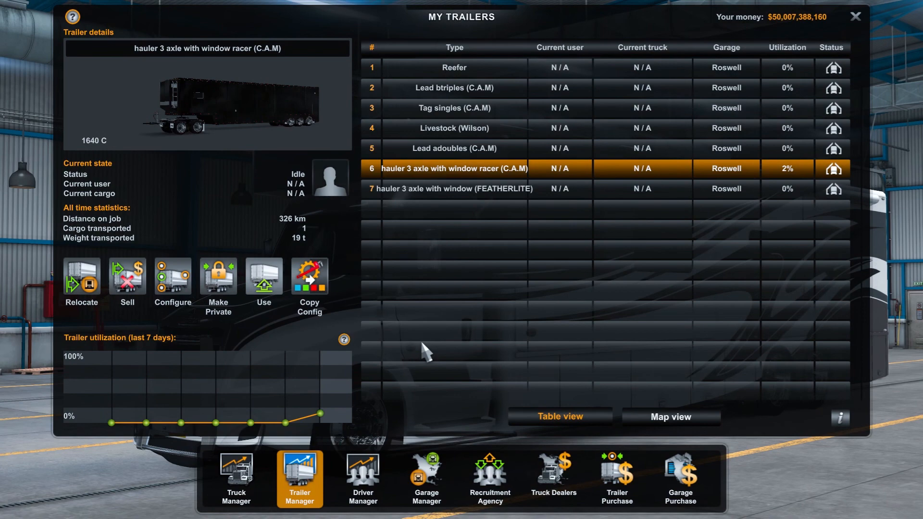
click(263, 276)
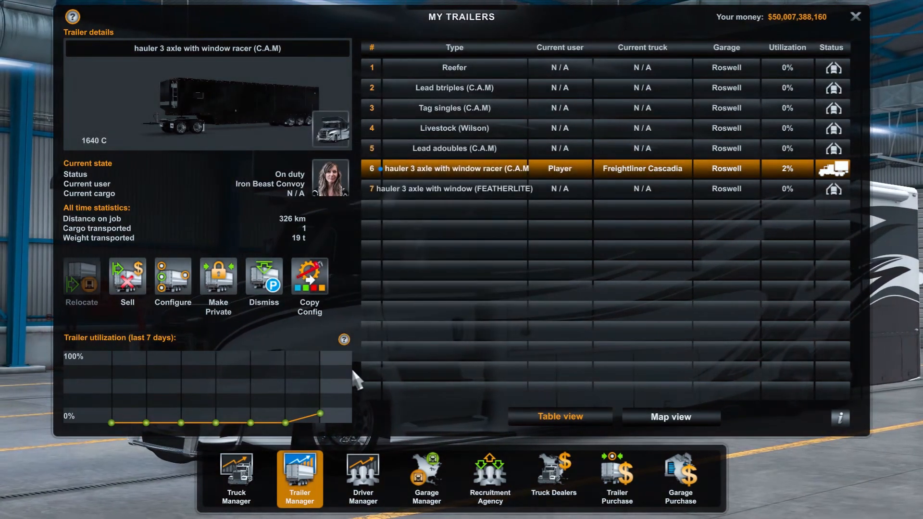
click(855, 16)
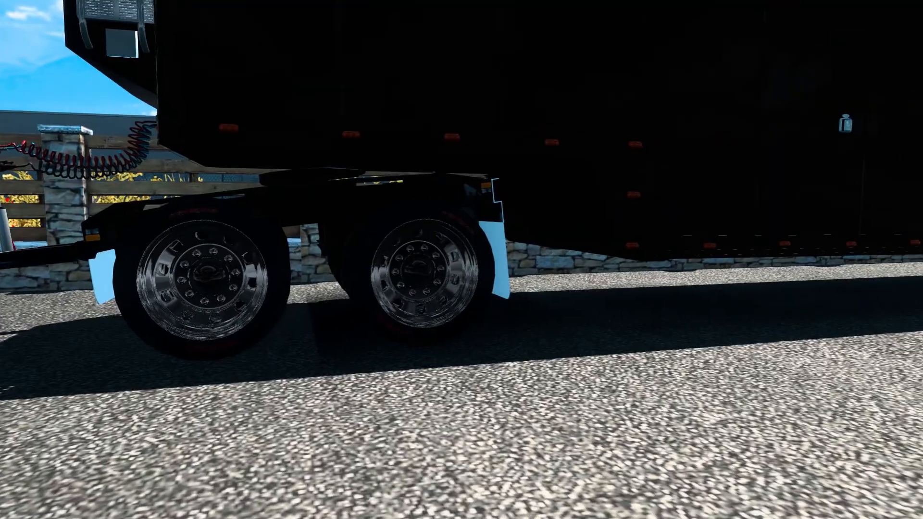